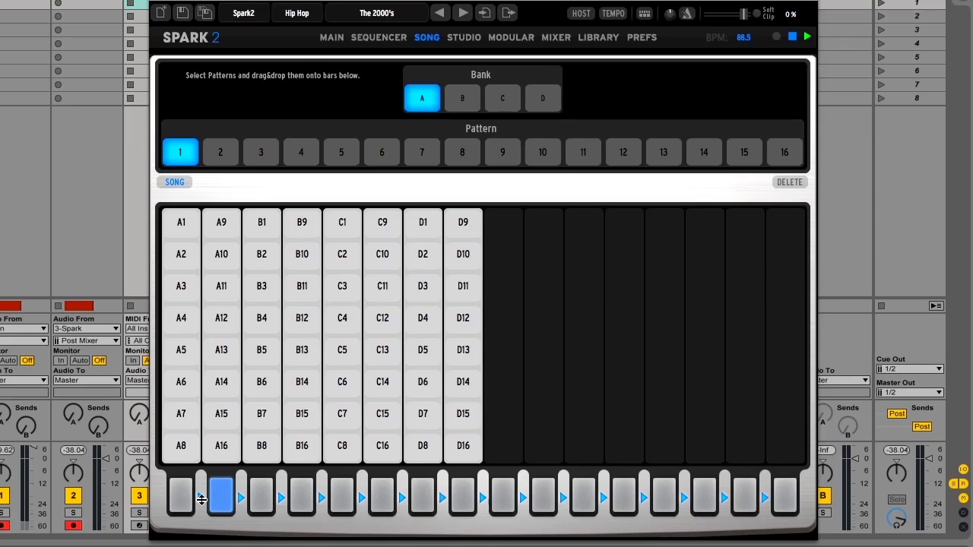
mouse_move(183, 445)
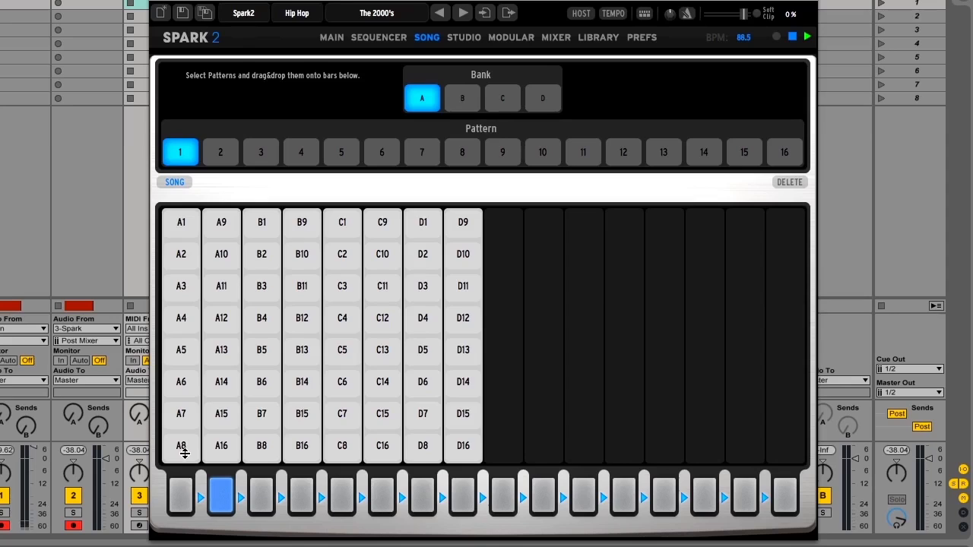
mouse_move(221, 222)
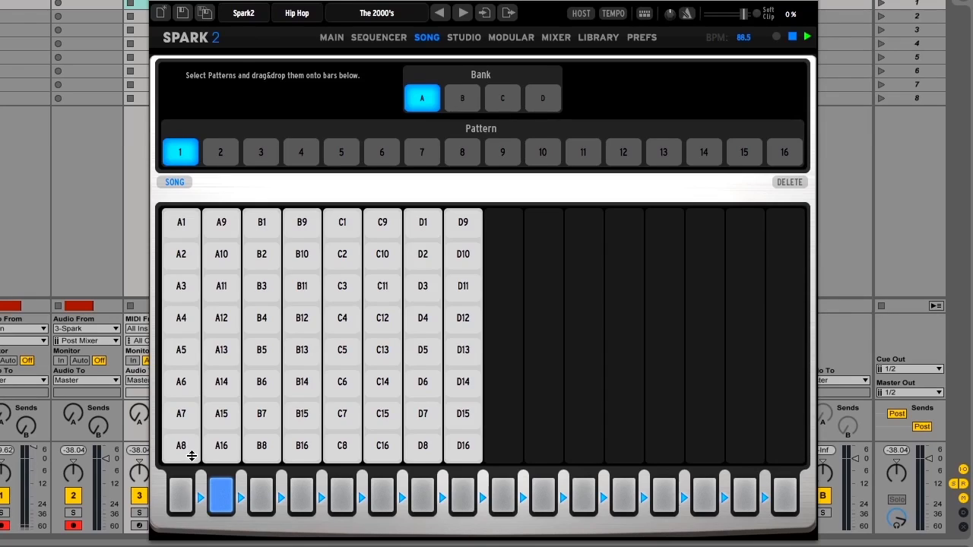
mouse_move(187, 449)
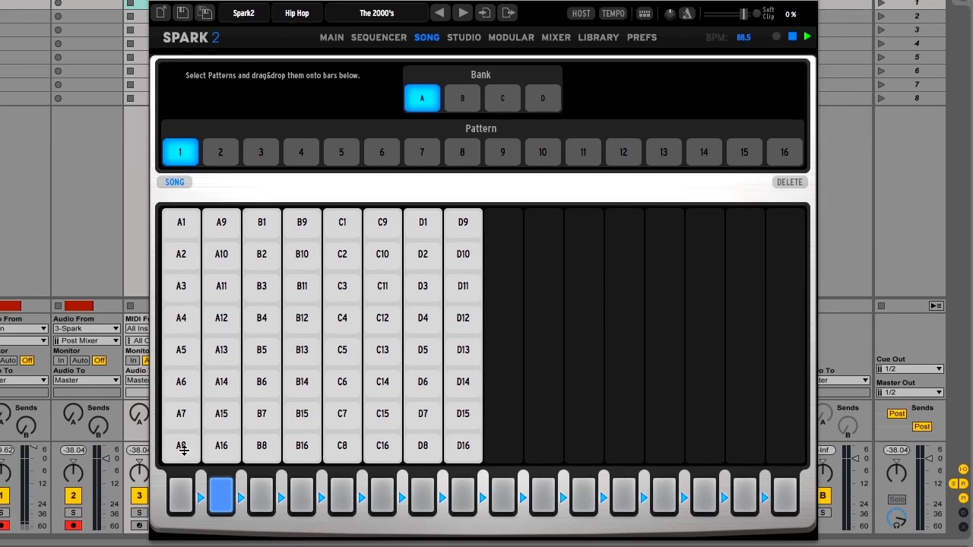
mouse_move(182, 491)
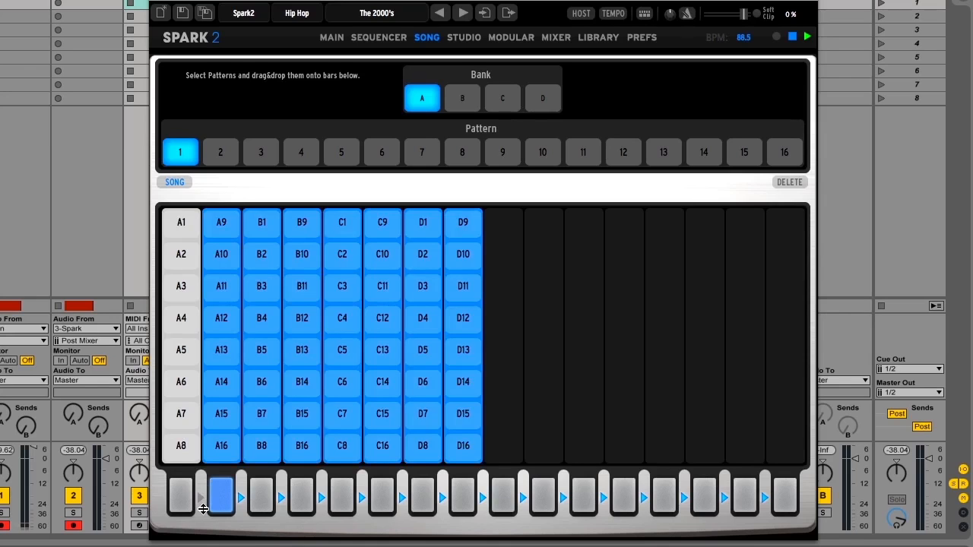
mouse_move(222, 223)
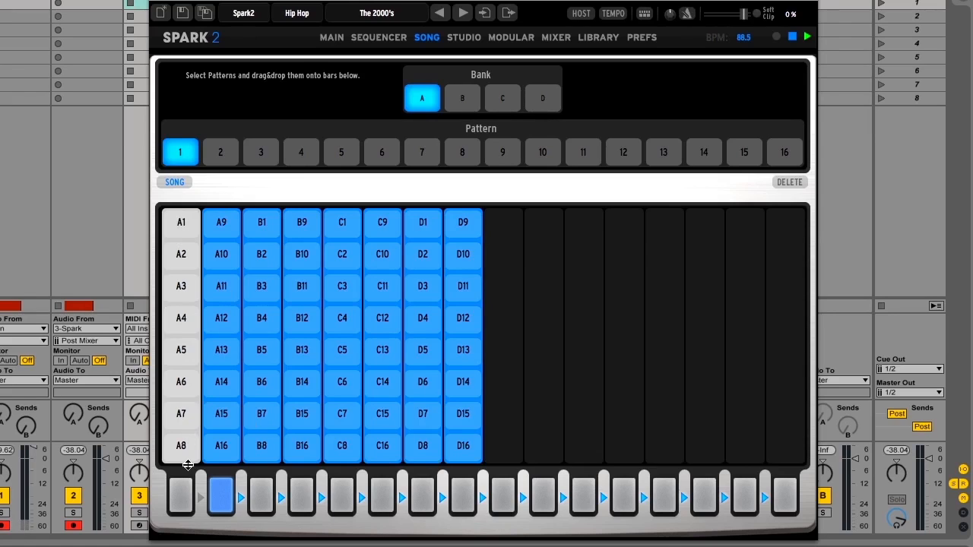
mouse_move(198, 221)
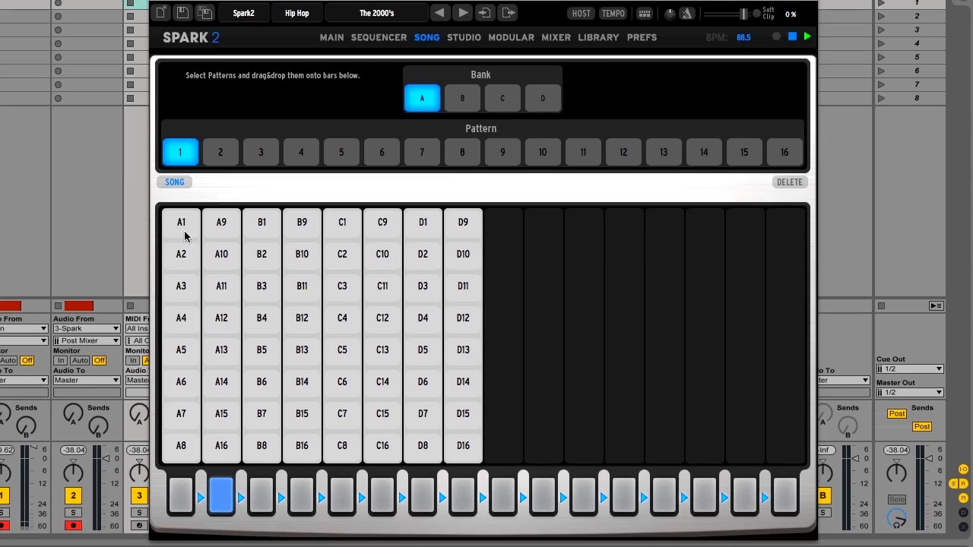
mouse_move(245, 280)
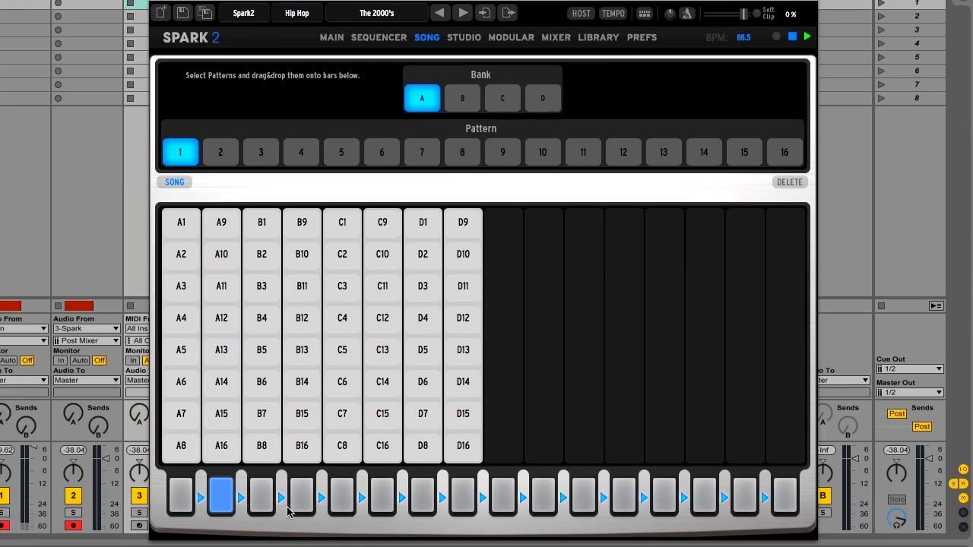
mouse_move(388, 502)
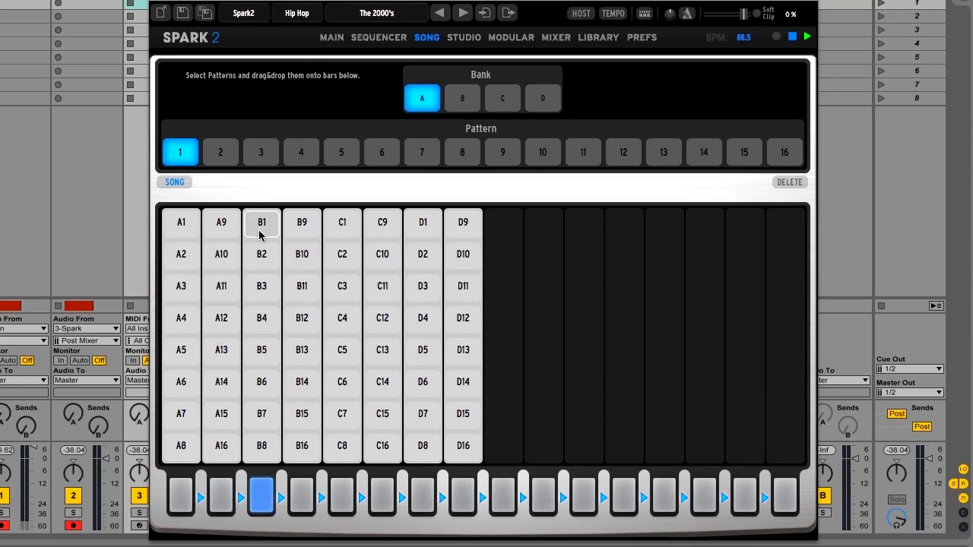
mouse_move(266, 219)
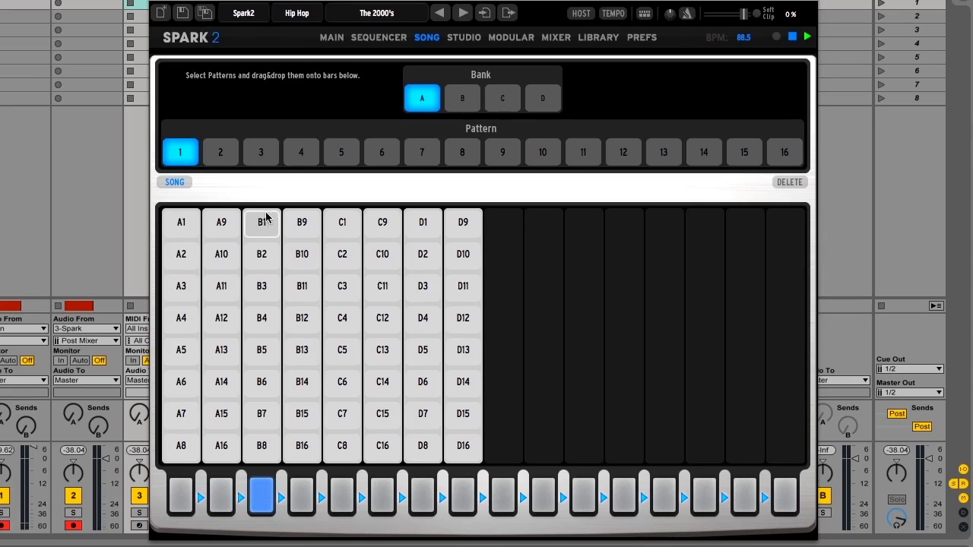
mouse_move(263, 262)
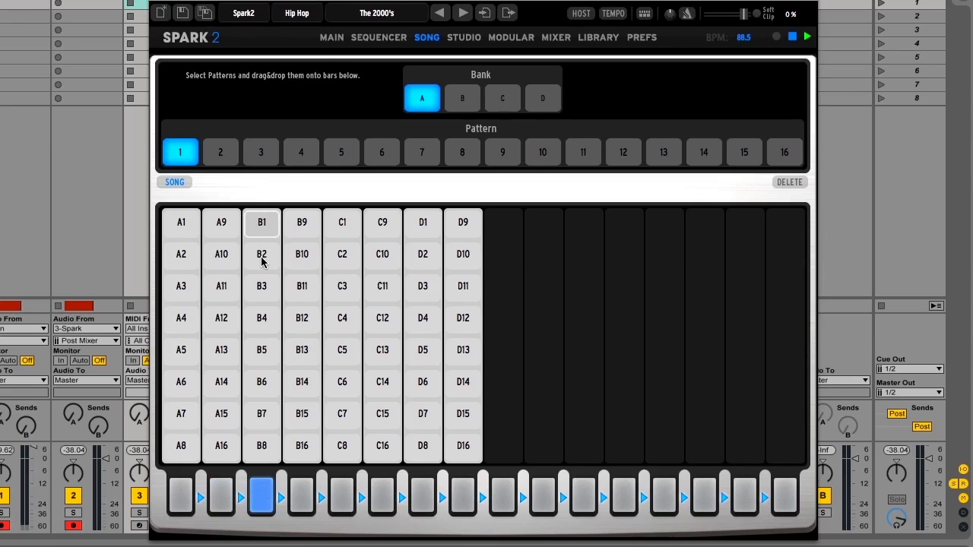
mouse_move(261, 222)
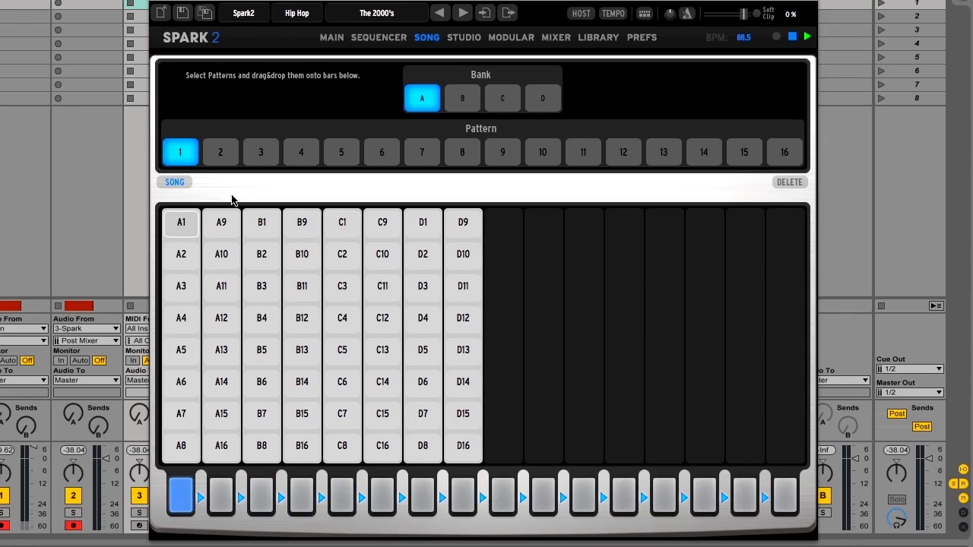
mouse_move(274, 298)
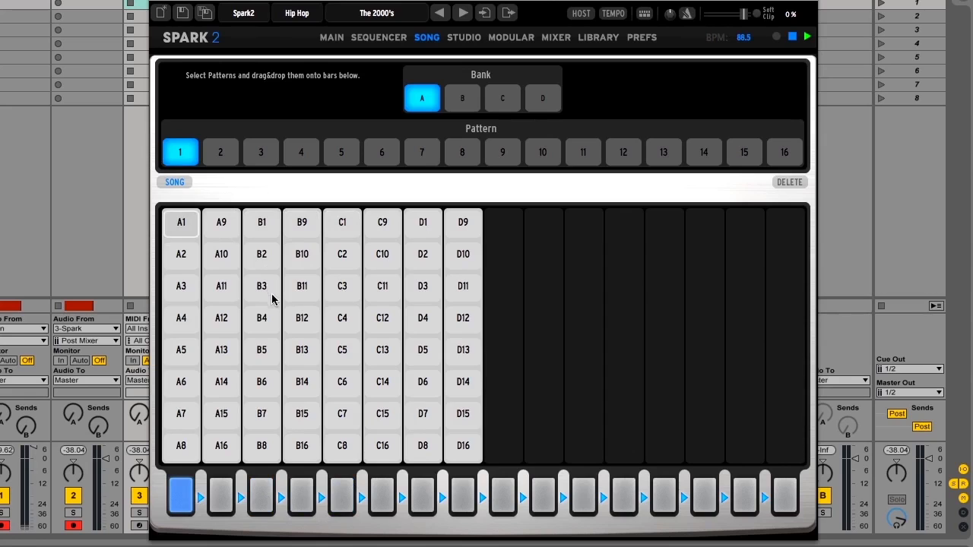
mouse_move(374, 272)
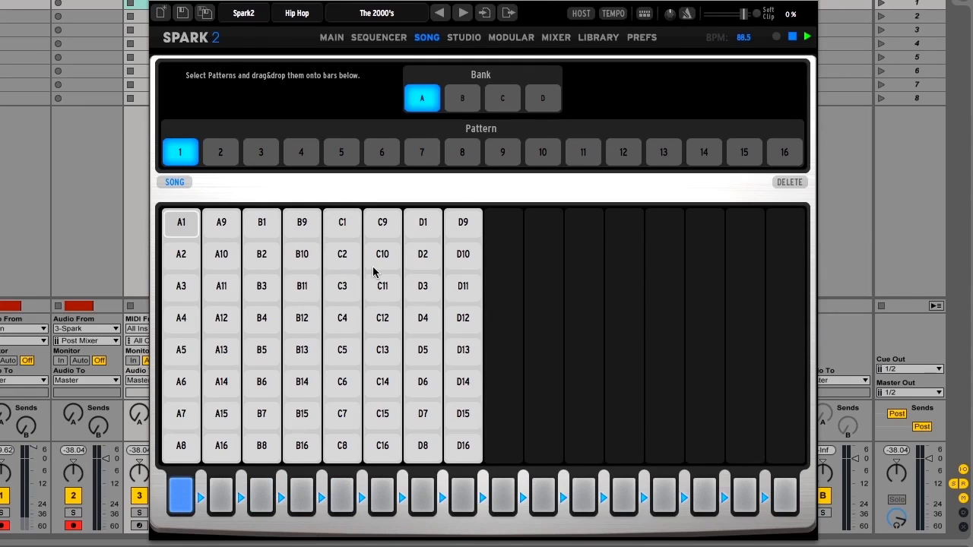
mouse_move(307, 319)
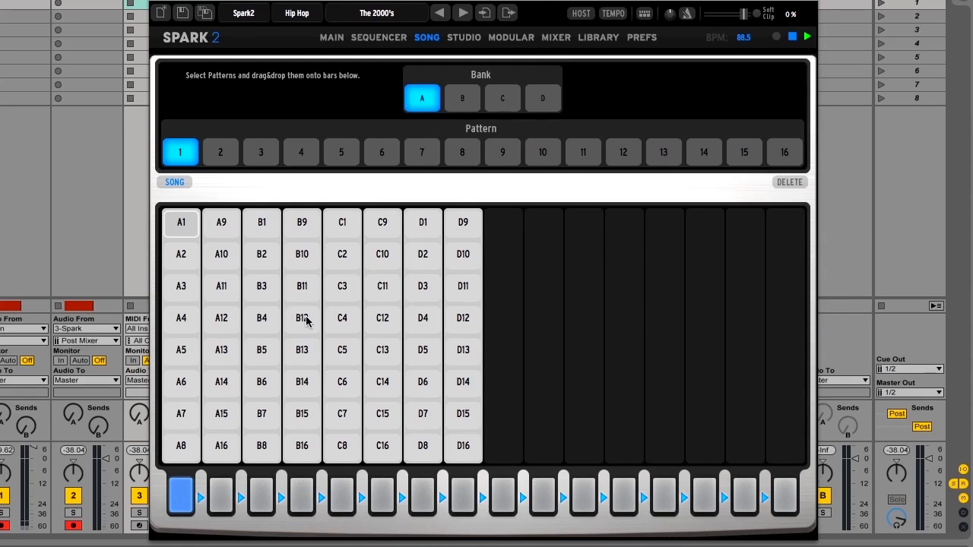